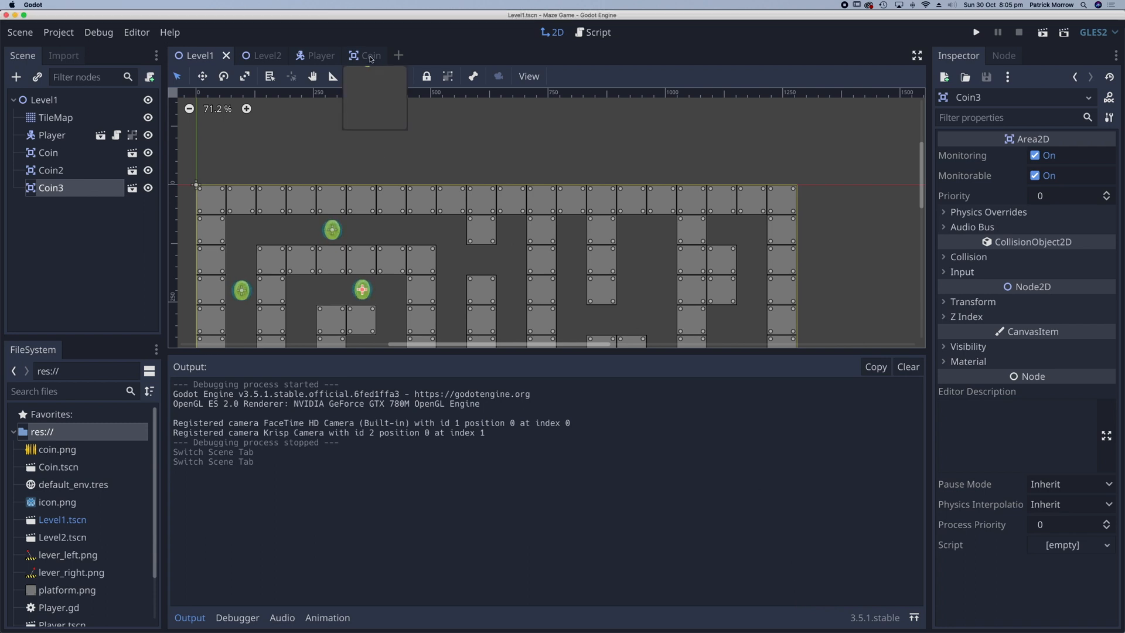
Switch to the Coin scene and start attaching a new script to the Coin node
click(362, 55)
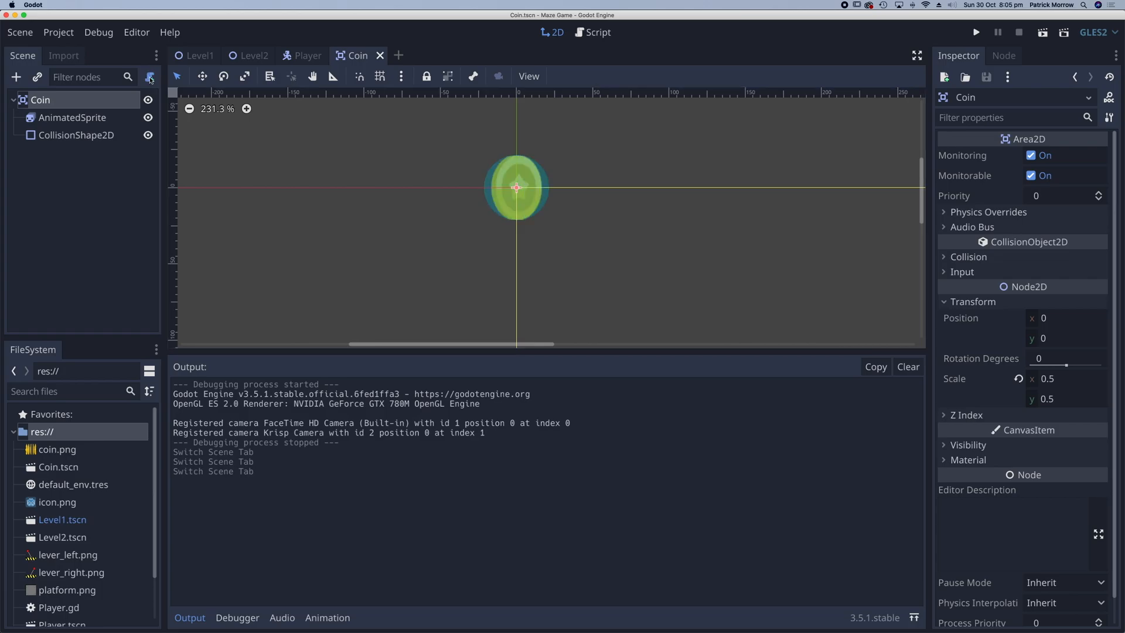
click(149, 78)
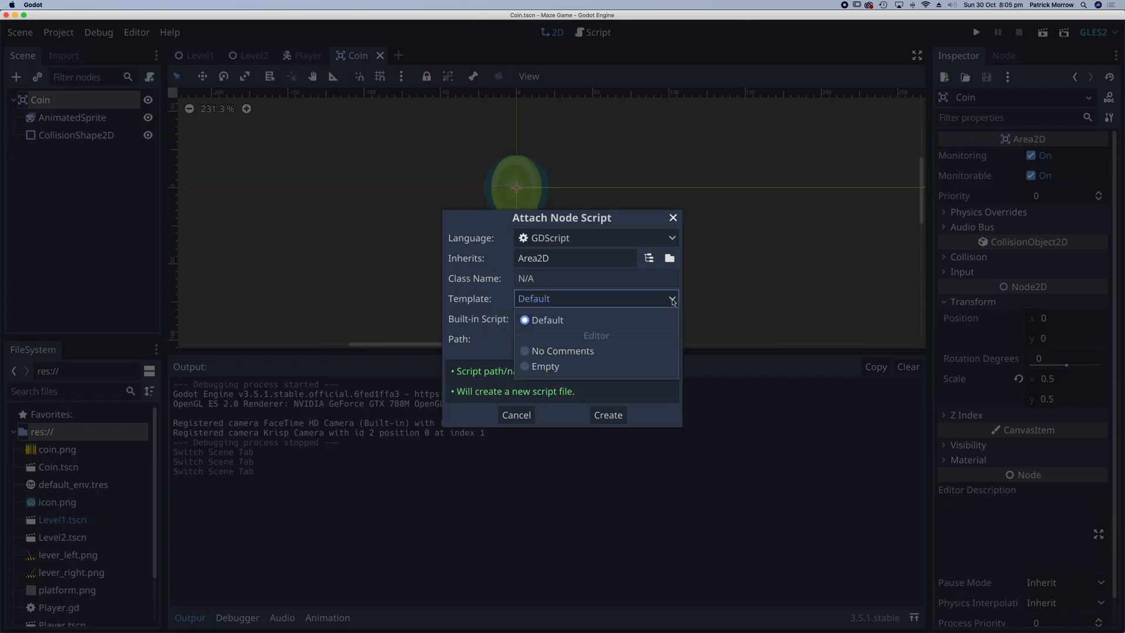
Create Coin.gd from the Empty template at res://Coin.gd and reselect the Coin node
click(545, 366)
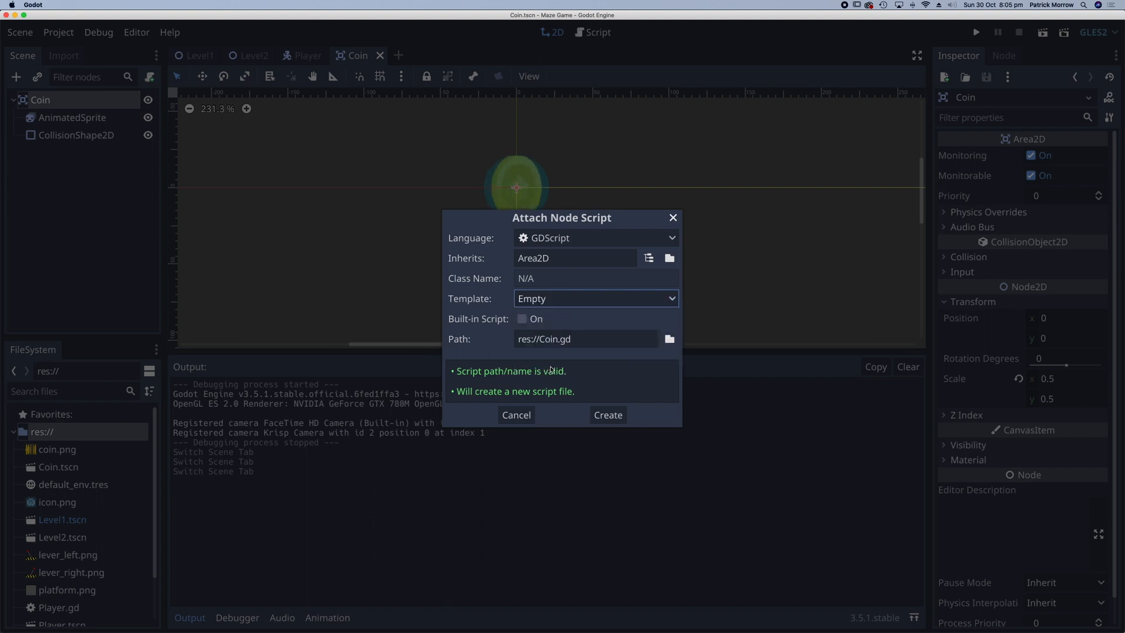
click(607, 415)
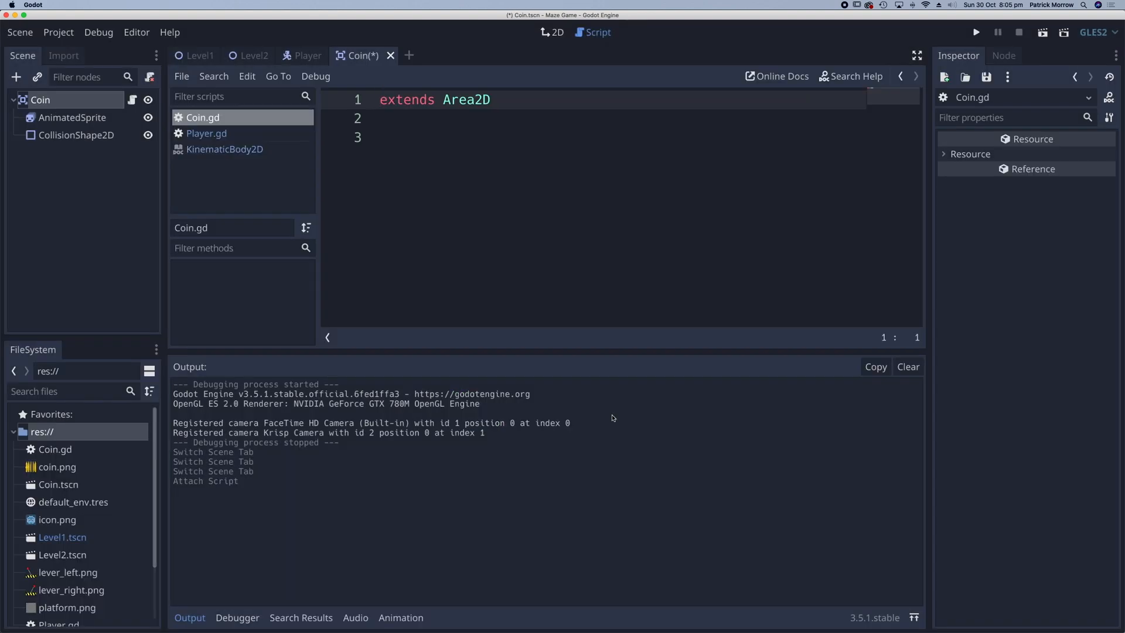
click(40, 99)
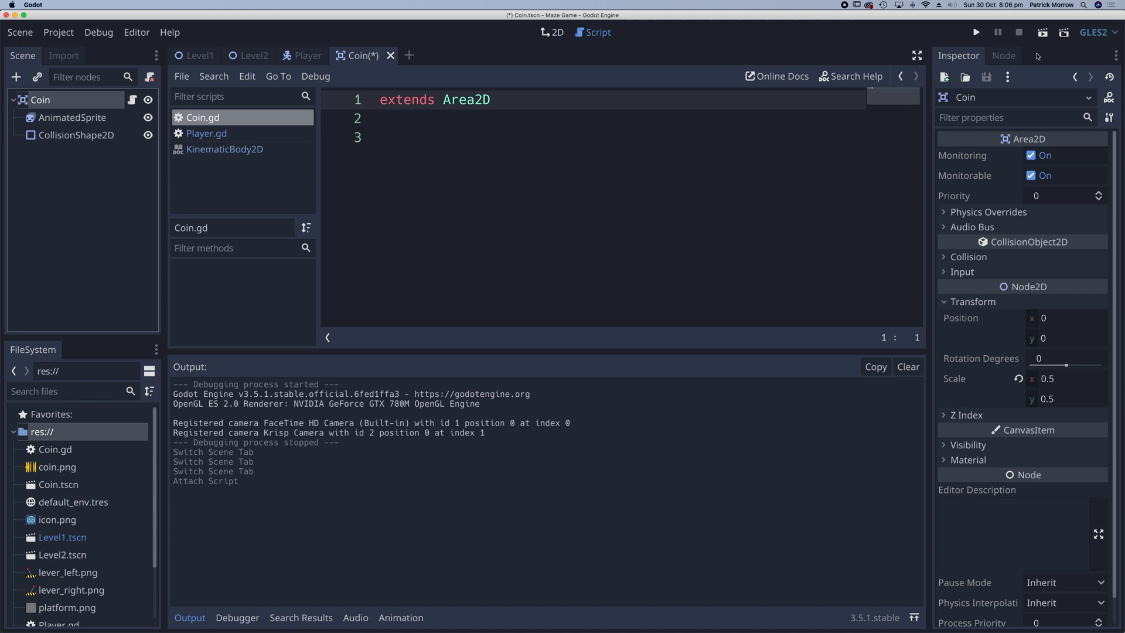
mouse_move(947, 64)
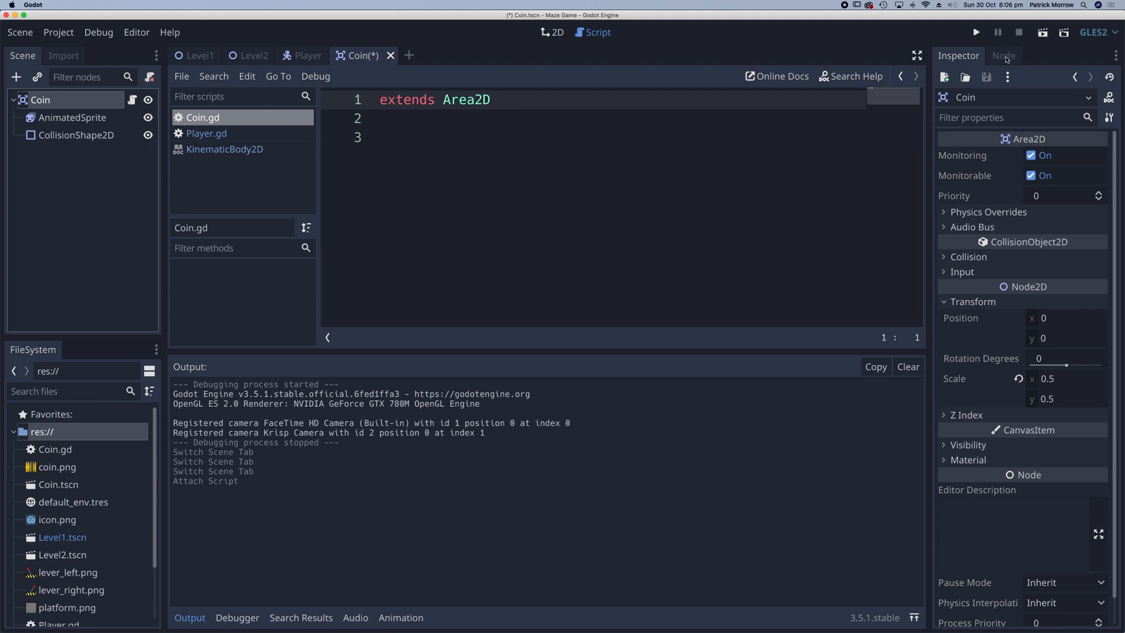
Show the Coin node's Signals list in the Node dock
click(1004, 55)
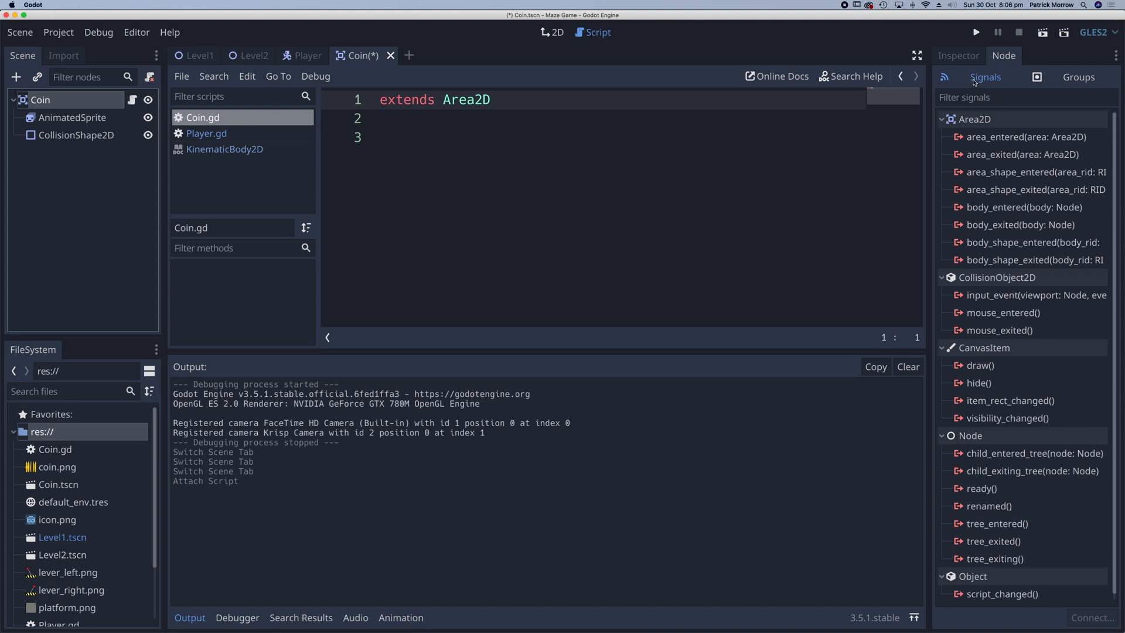
mouse_move(994, 94)
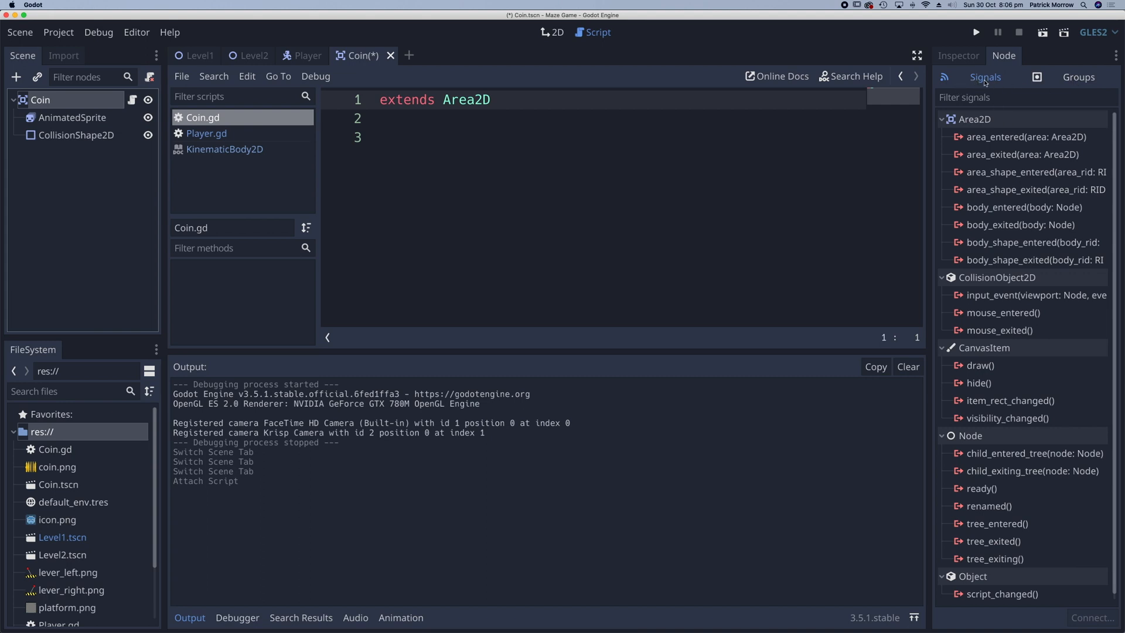
mouse_move(1002, 212)
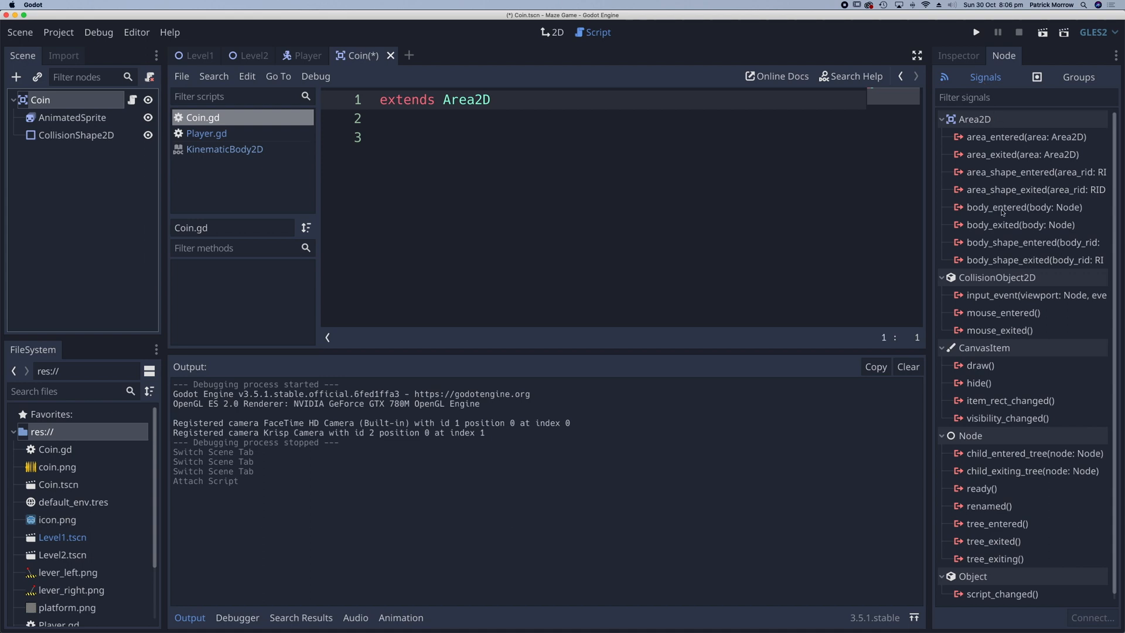
mouse_move(991, 277)
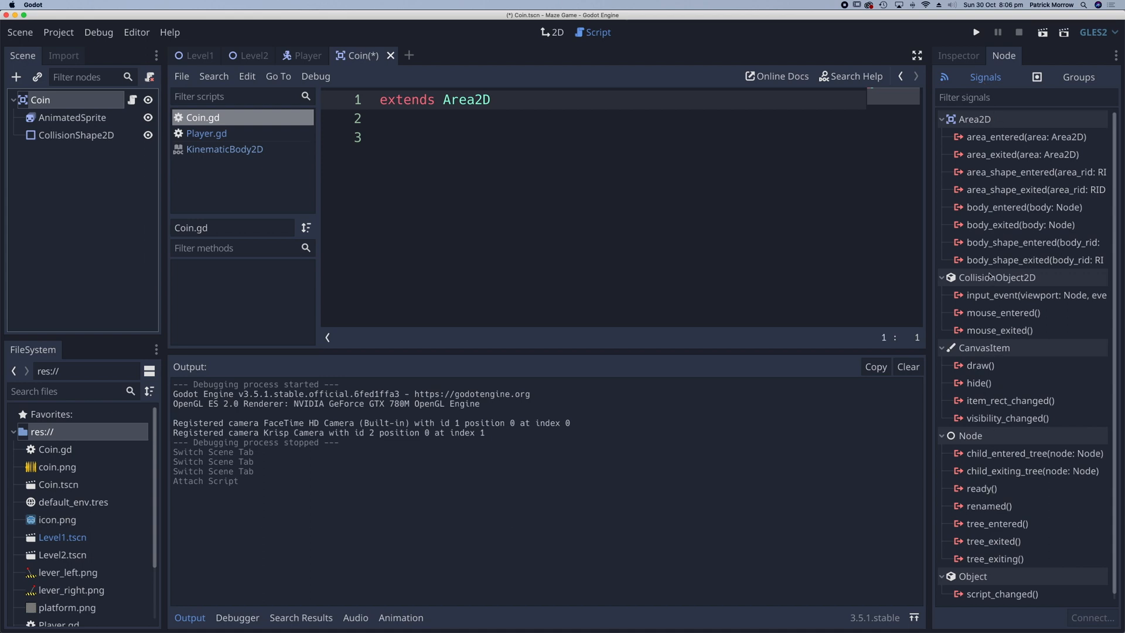
mouse_move(973, 119)
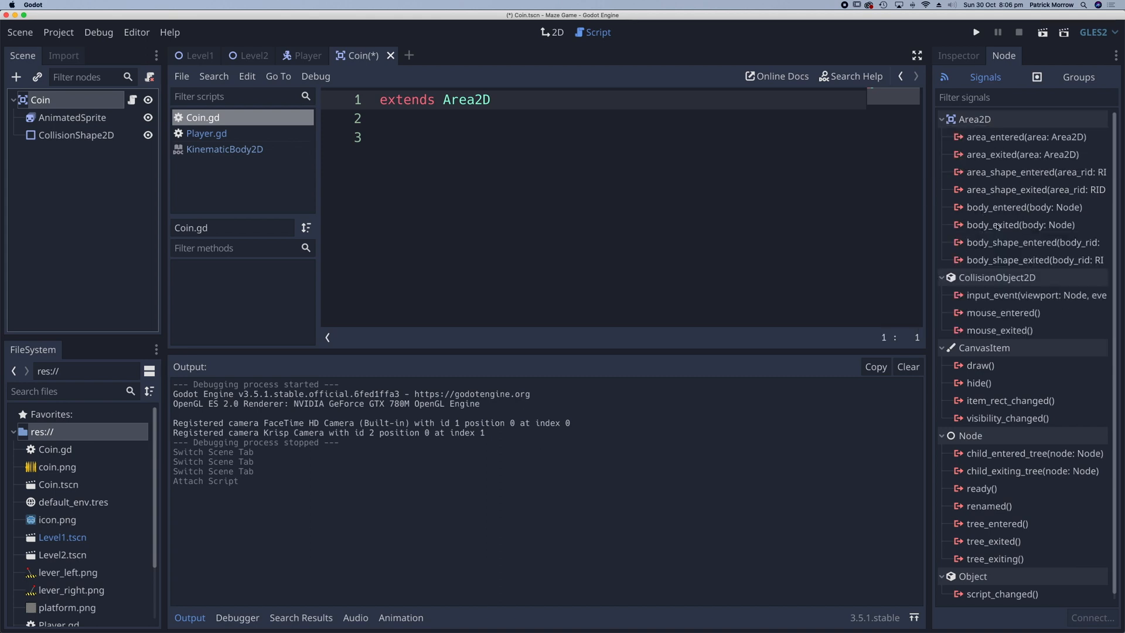
mouse_move(1024, 208)
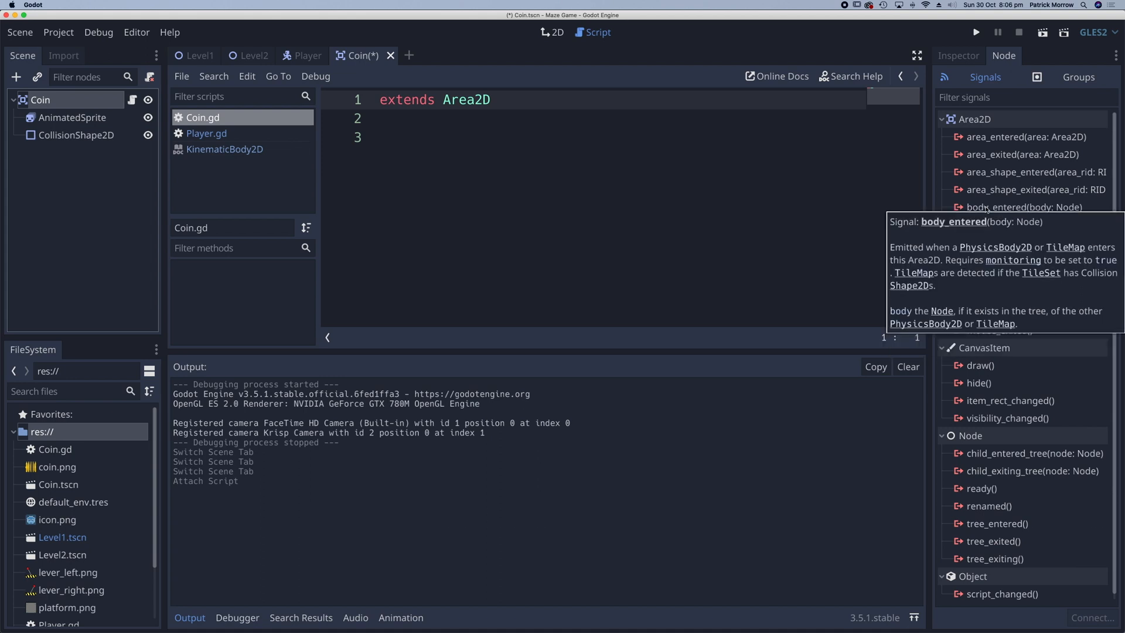
Connect body_entered to a new _on_Coin_body_entered method on the Coin node
double_click(1022, 206)
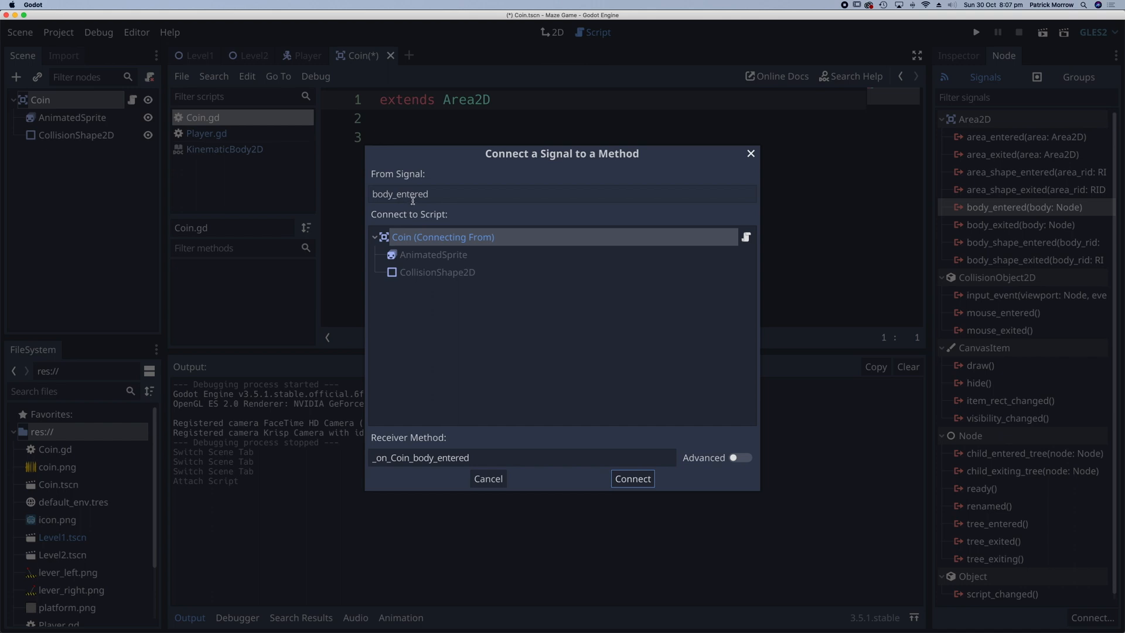
mouse_move(421, 251)
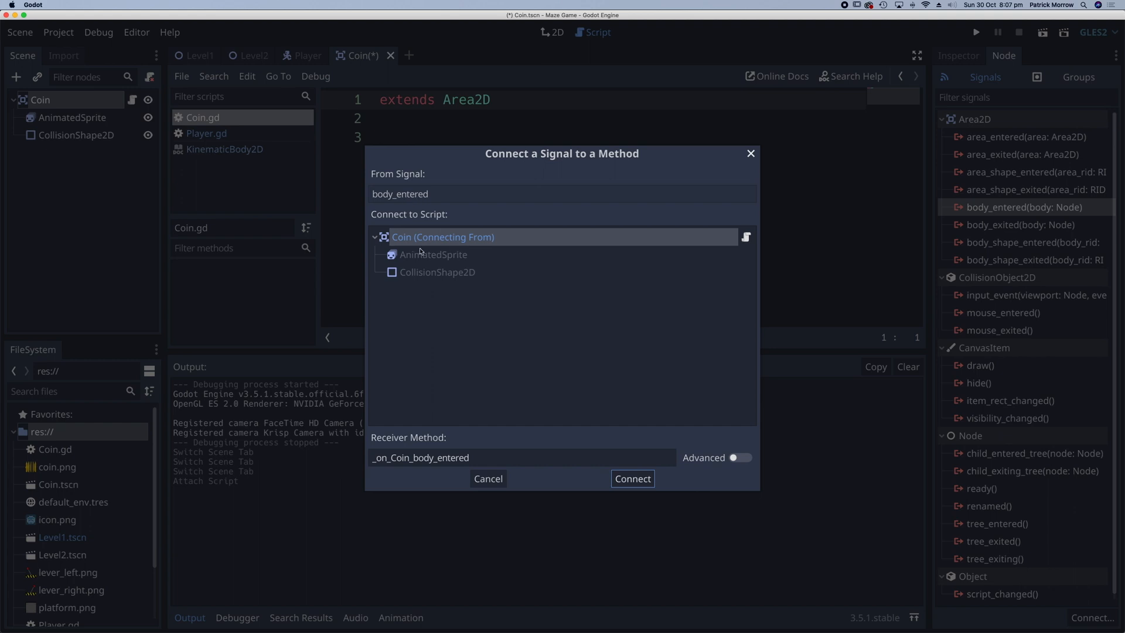
mouse_move(731, 239)
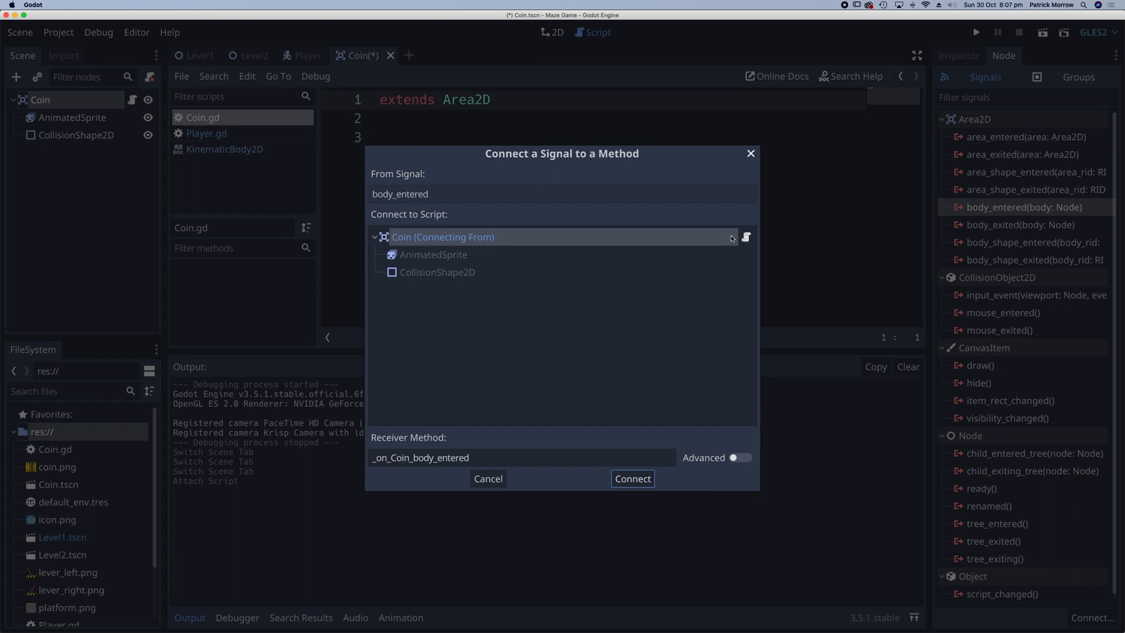
mouse_move(366, 465)
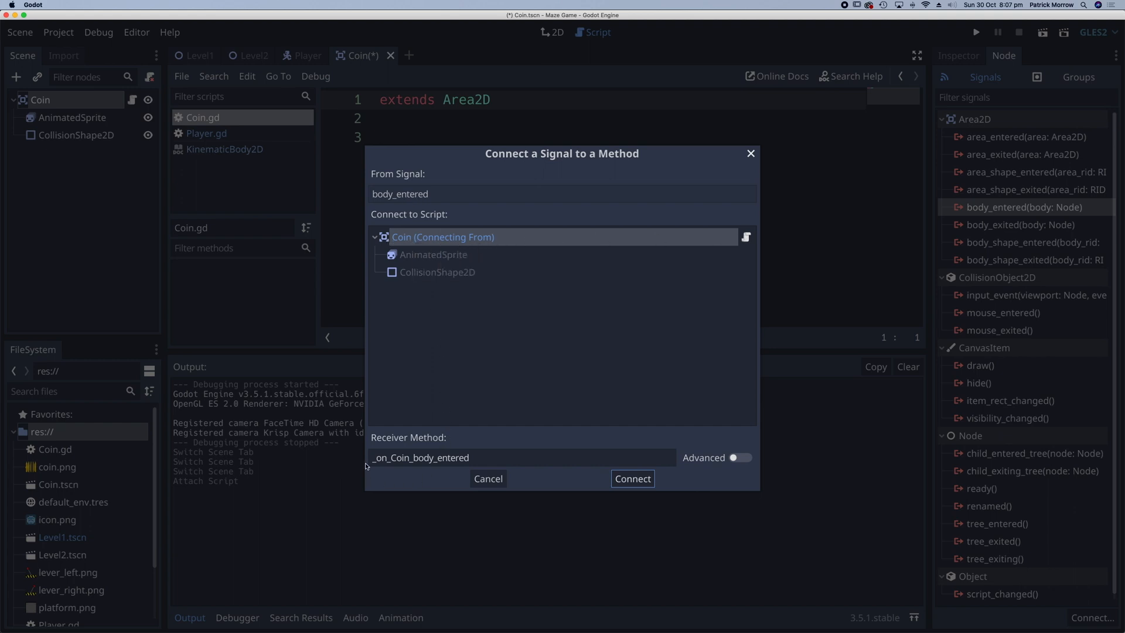
click(520, 458)
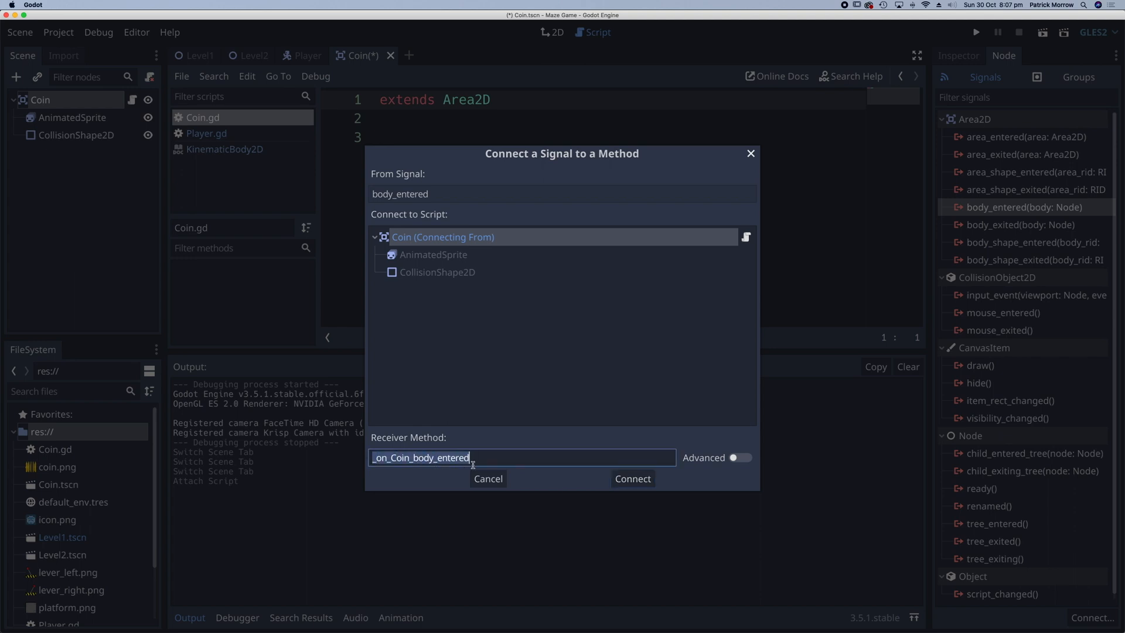
mouse_move(433, 472)
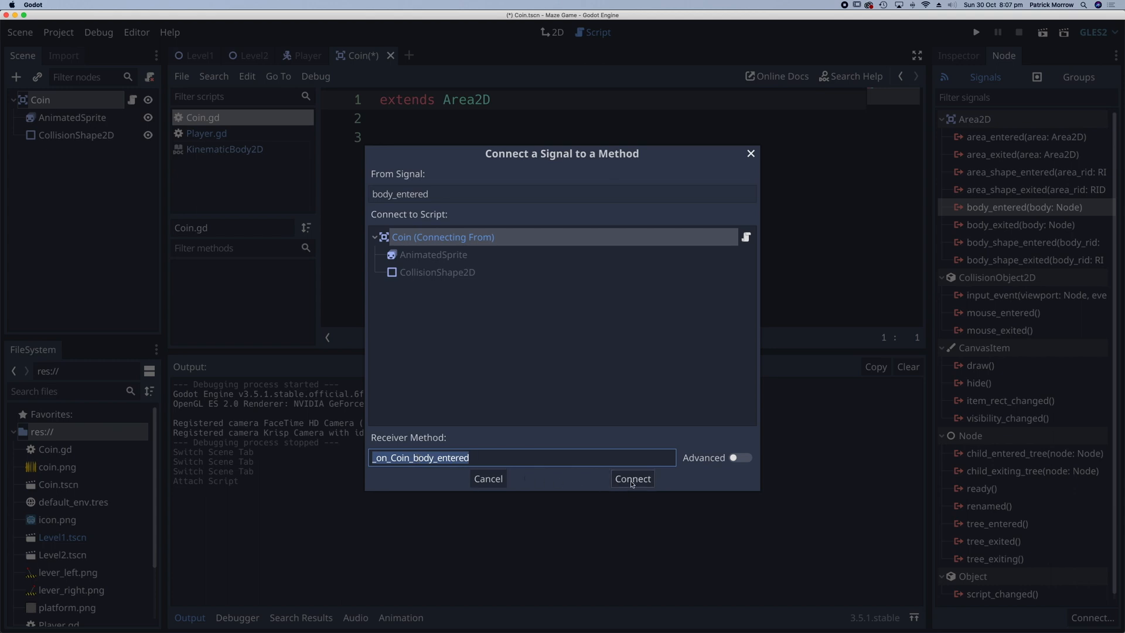
click(632, 478)
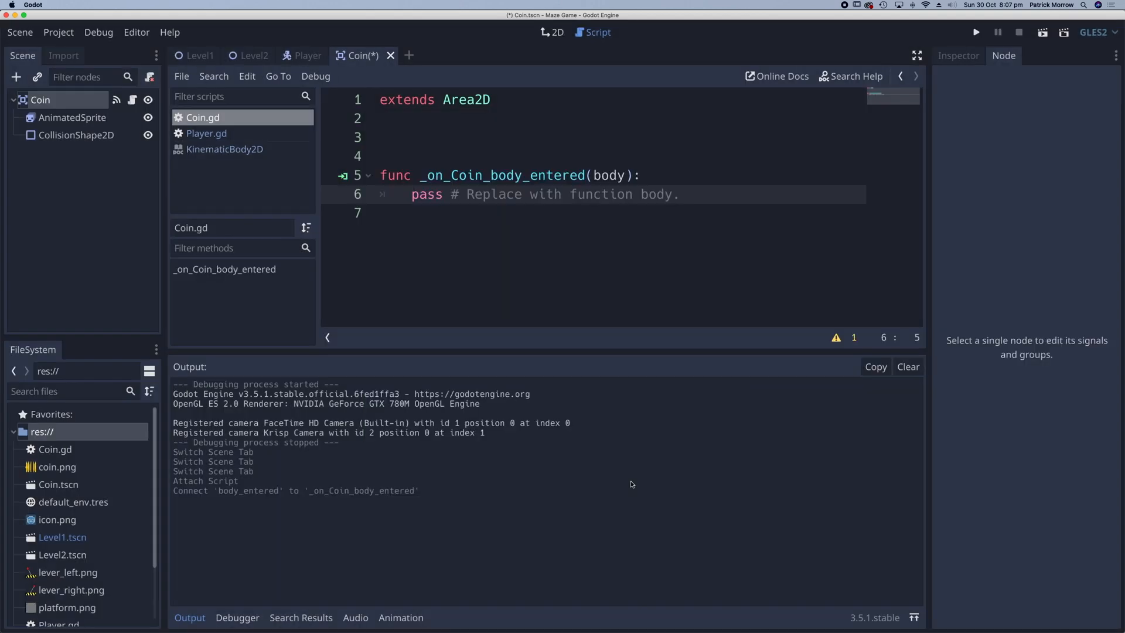
mouse_move(468, 290)
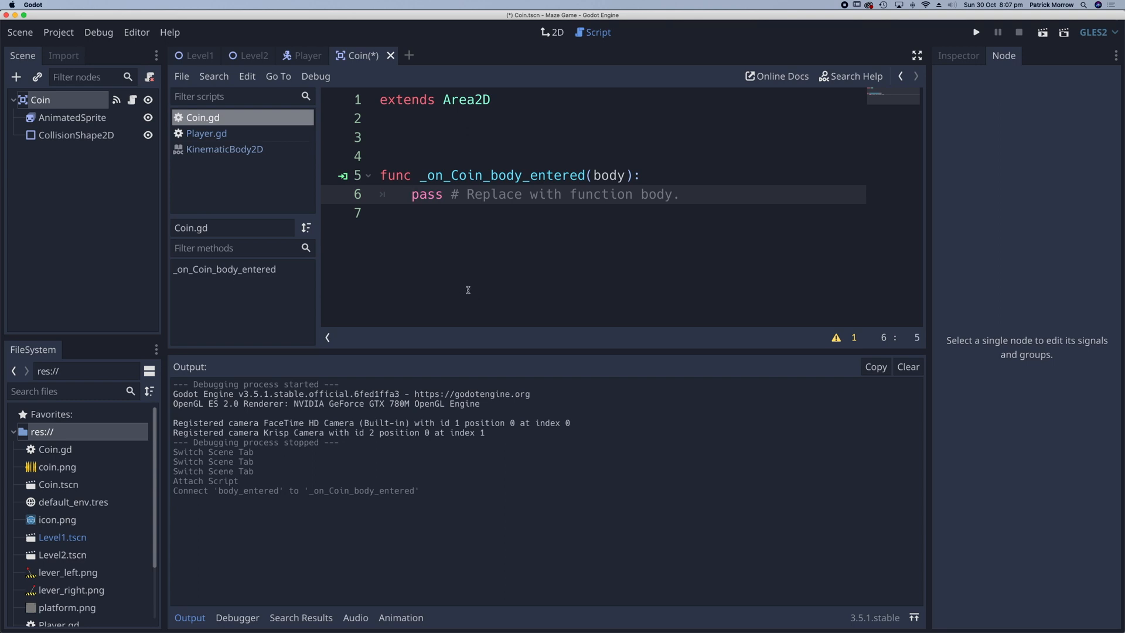
Remove the extra blank lines and replace pass with queue_free() in the handler, then go to Level1
click(388, 137)
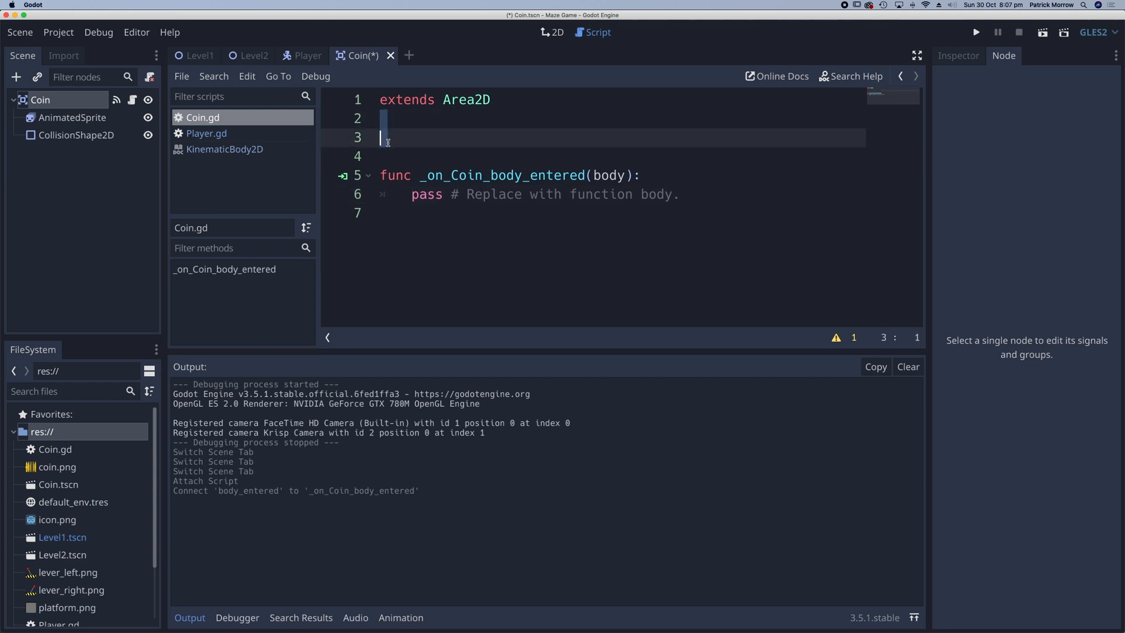
key(Backspace)
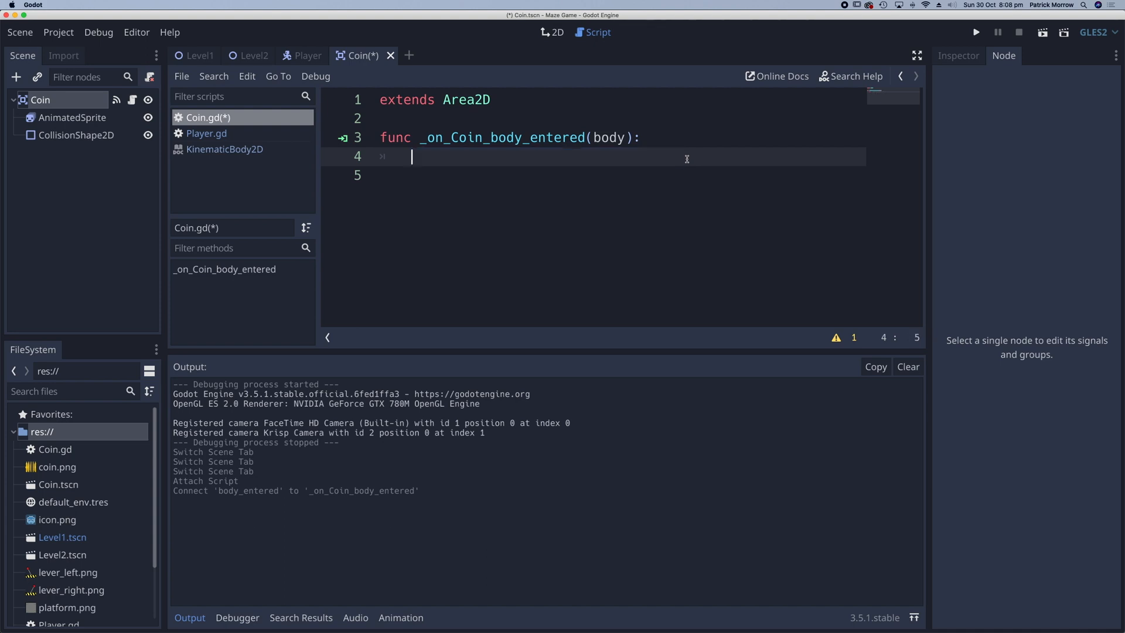
text(queue_free()
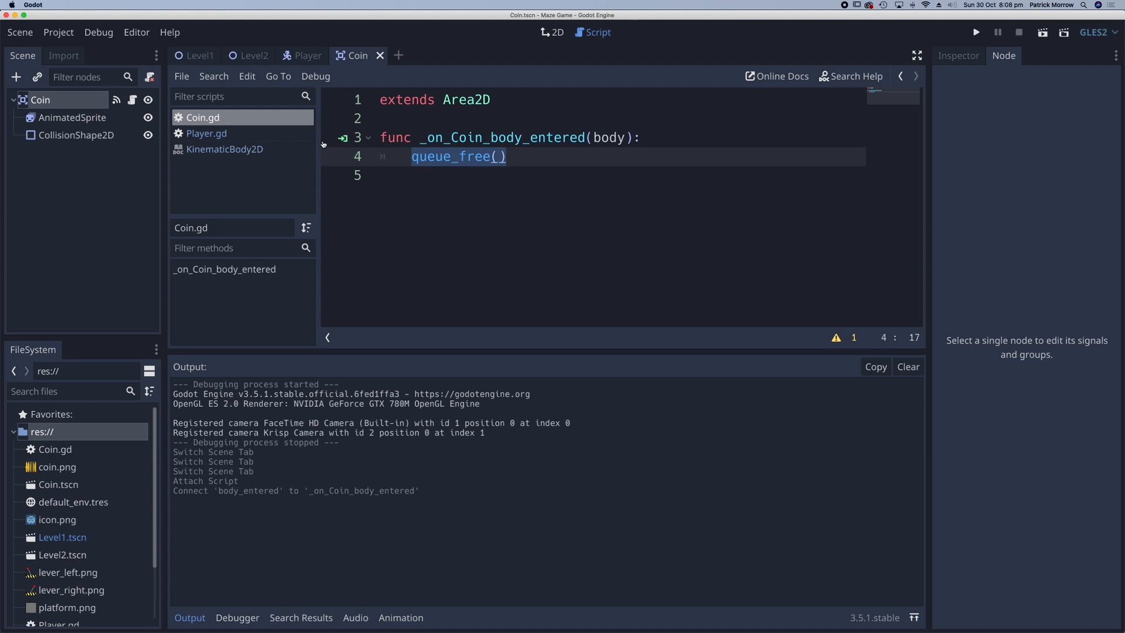
click(199, 55)
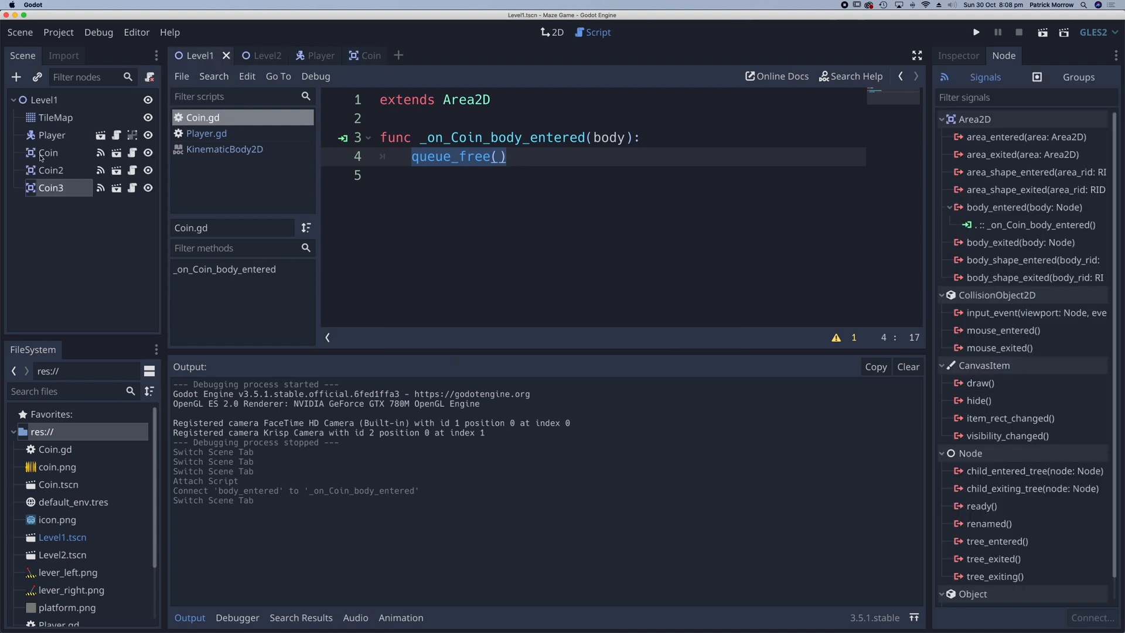
mouse_move(135, 192)
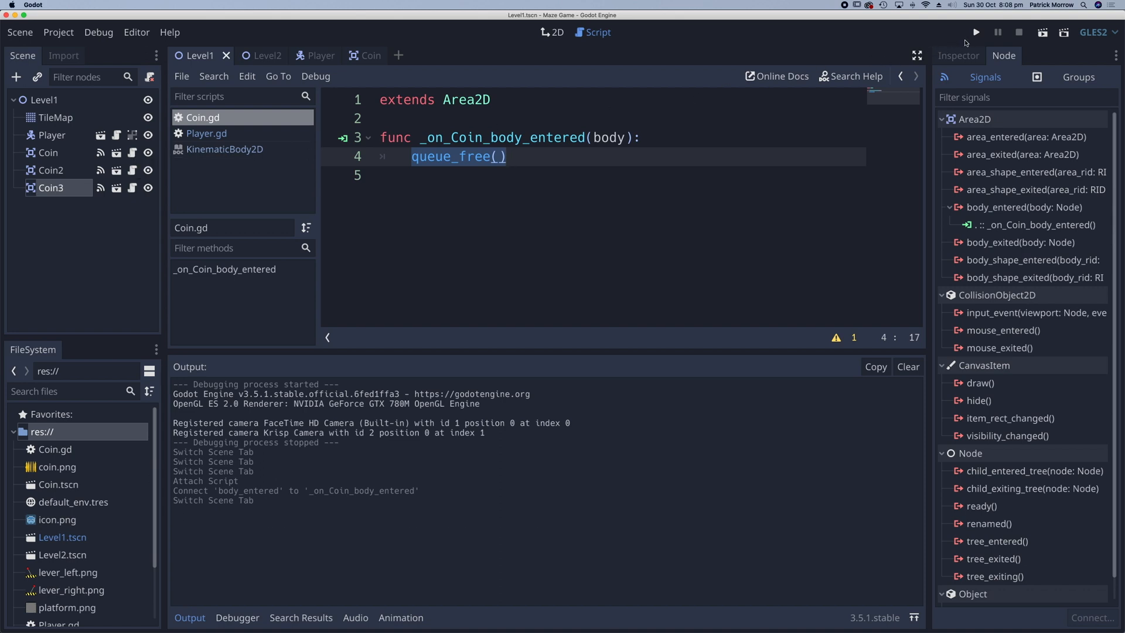
Run the maze game from Level1 in a debug window
click(977, 32)
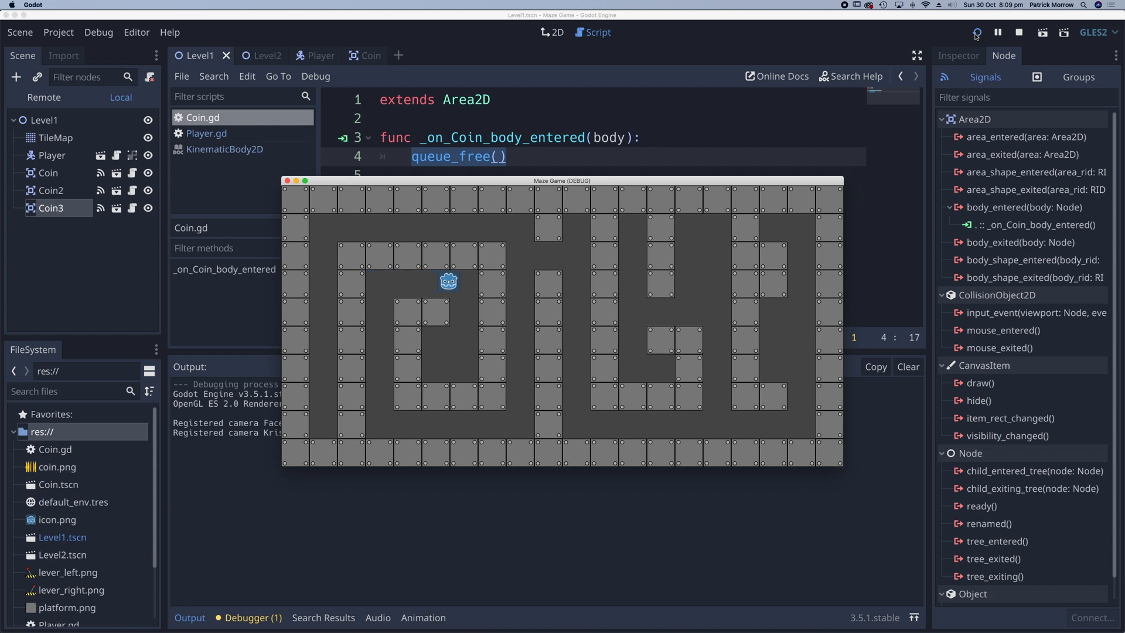
mouse_move(459, 234)
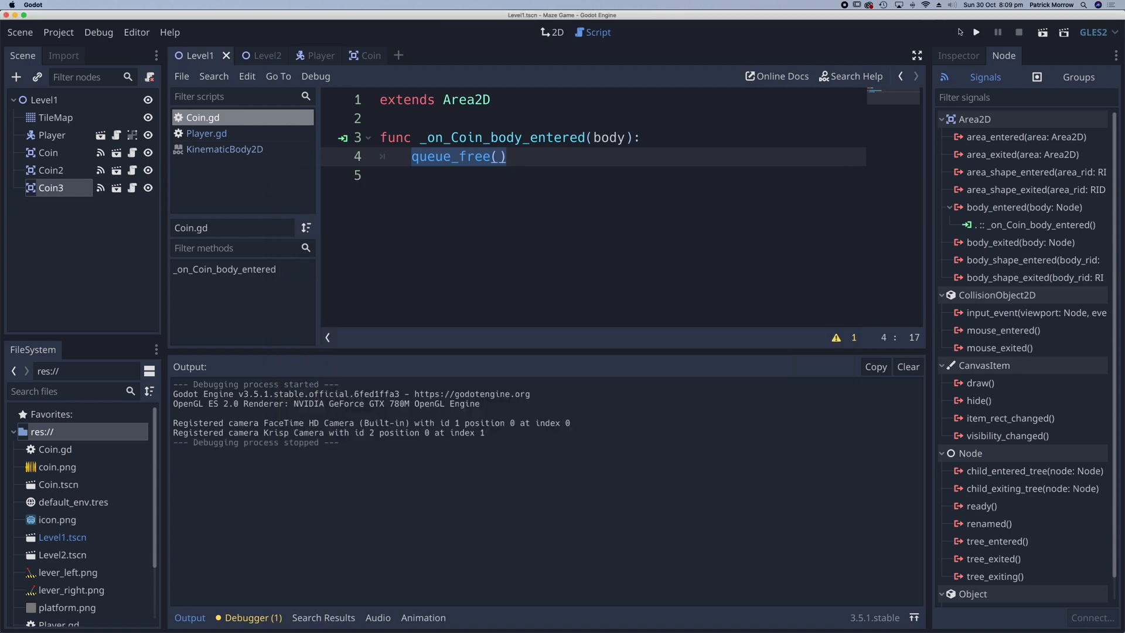
Stop the test run and open the Player scene with Player.gd
click(976, 31)
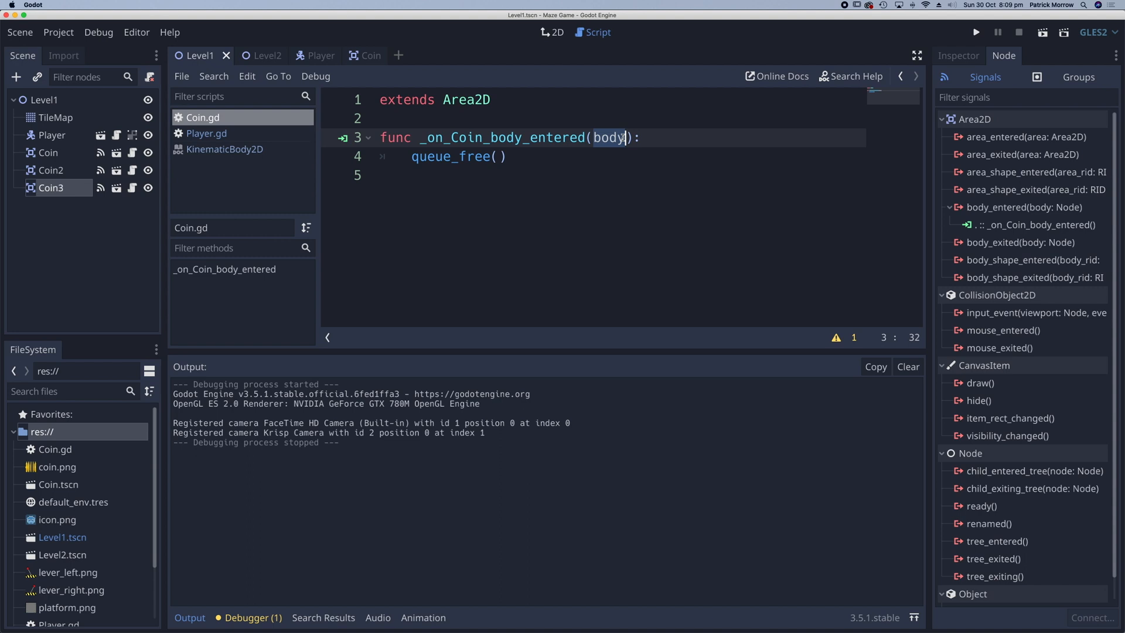
click(308, 55)
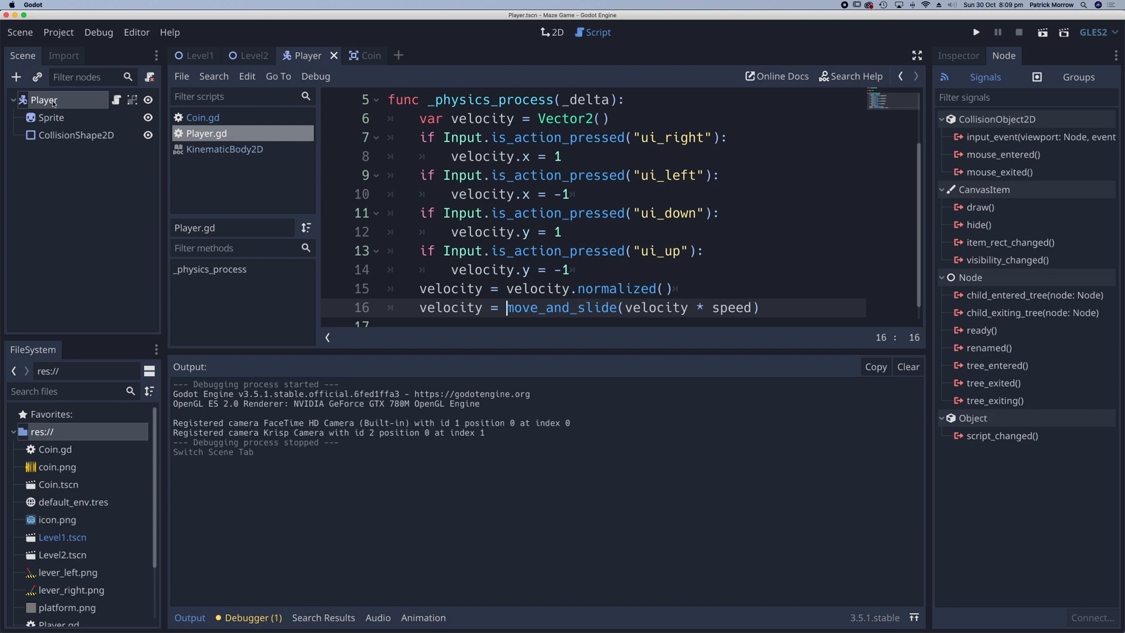
In Coin.gd add 'if body.name == "Player":' above queue_free() and indent the call under it
click(357, 55)
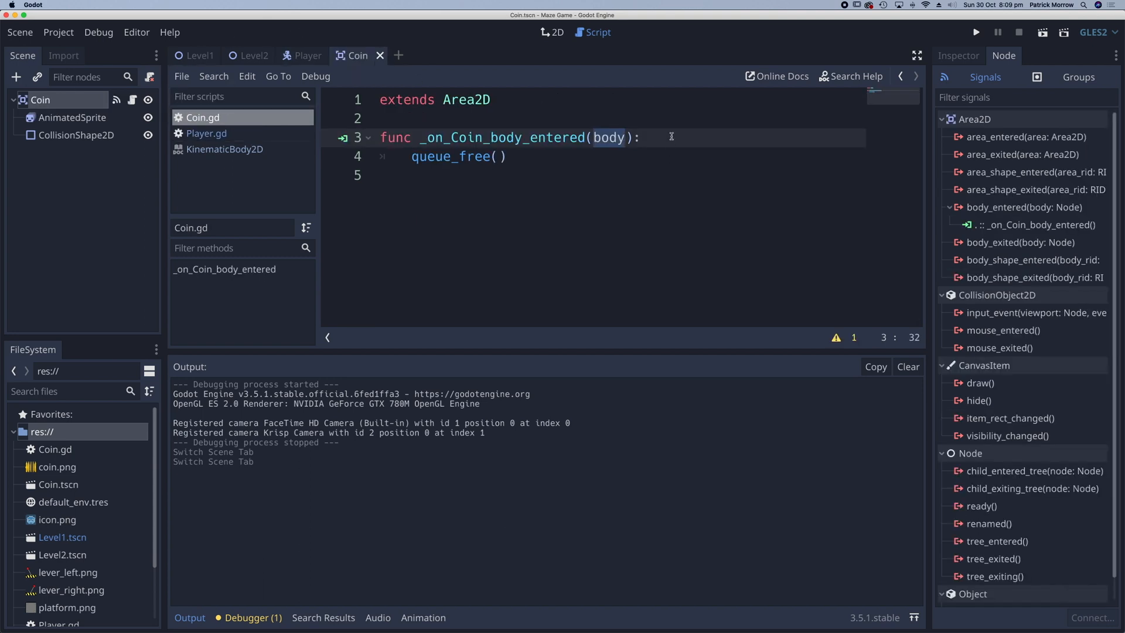
click(641, 137)
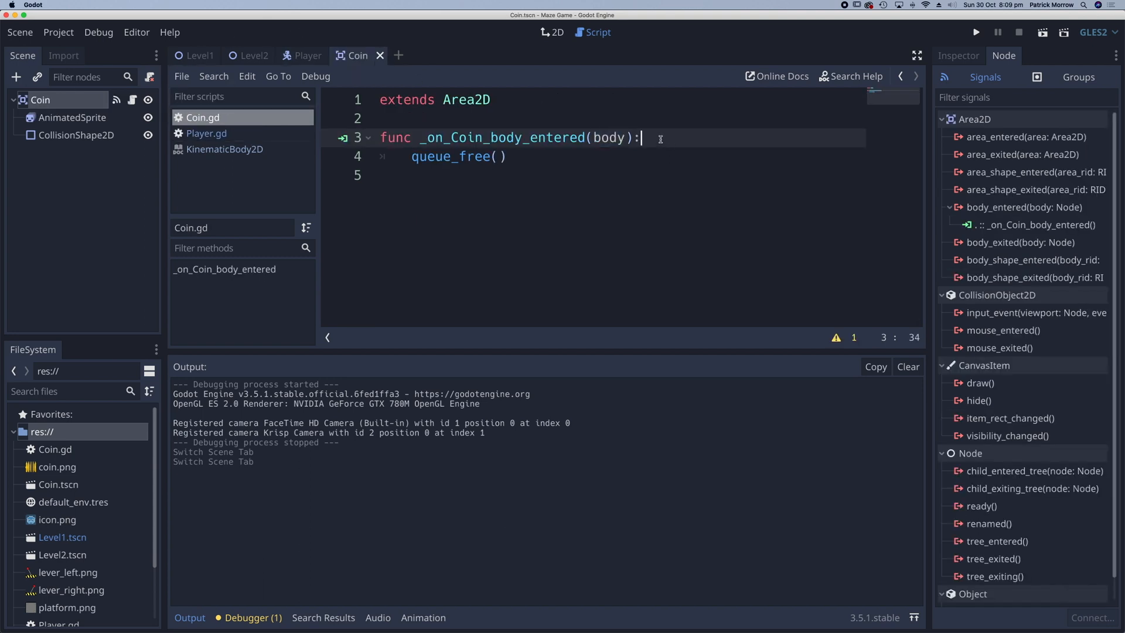
key(Return)
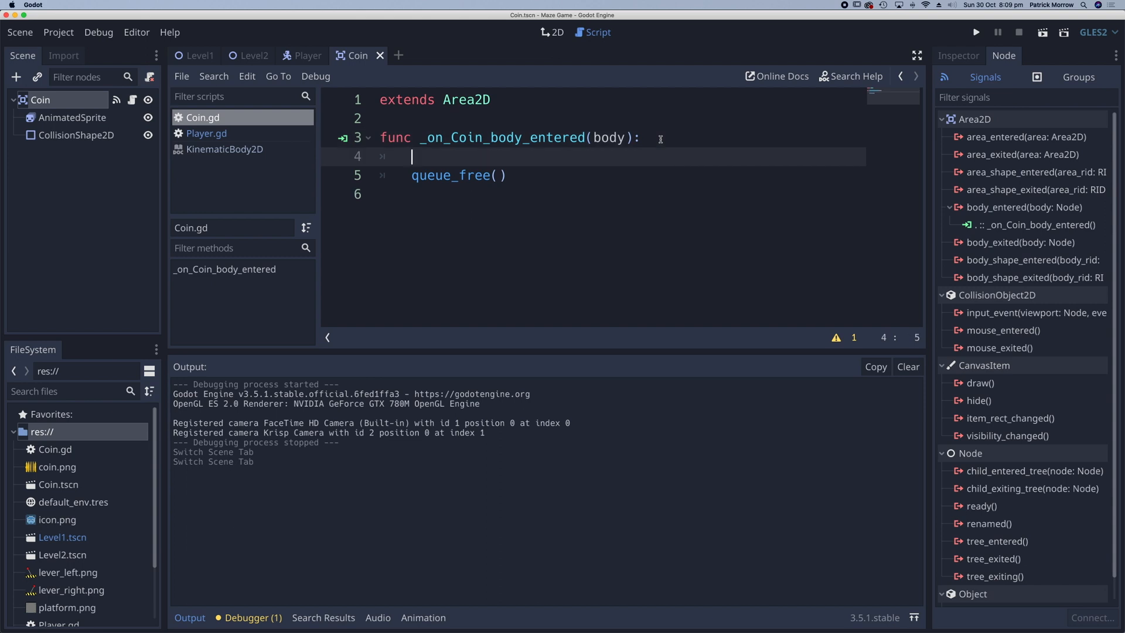
text(if)
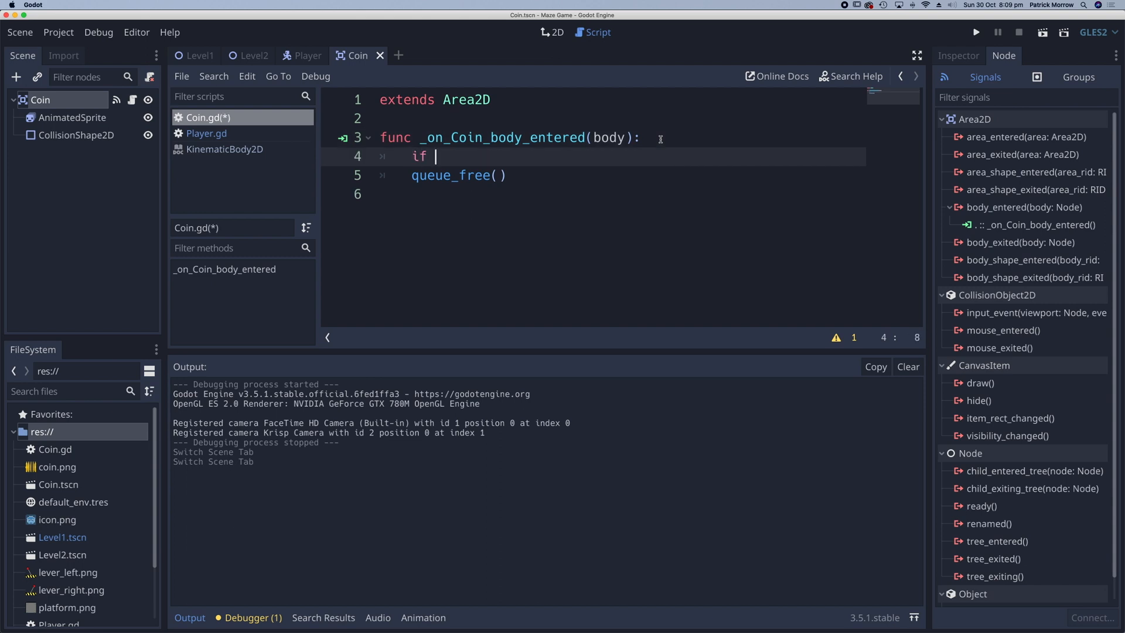
text(body)
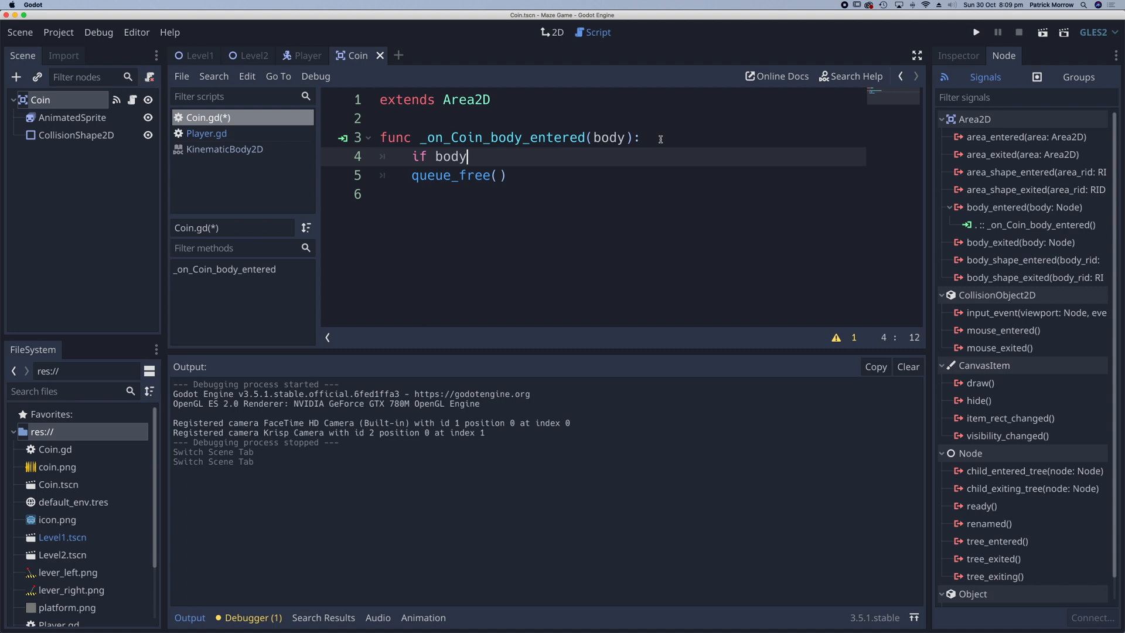
text(.name ==)
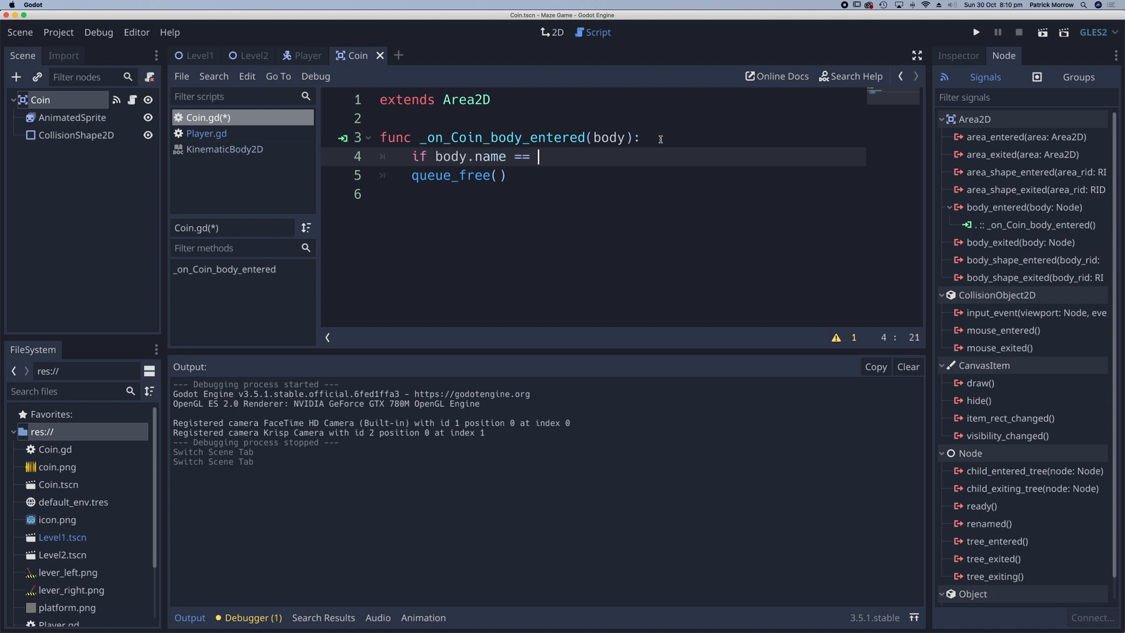
text("Player")
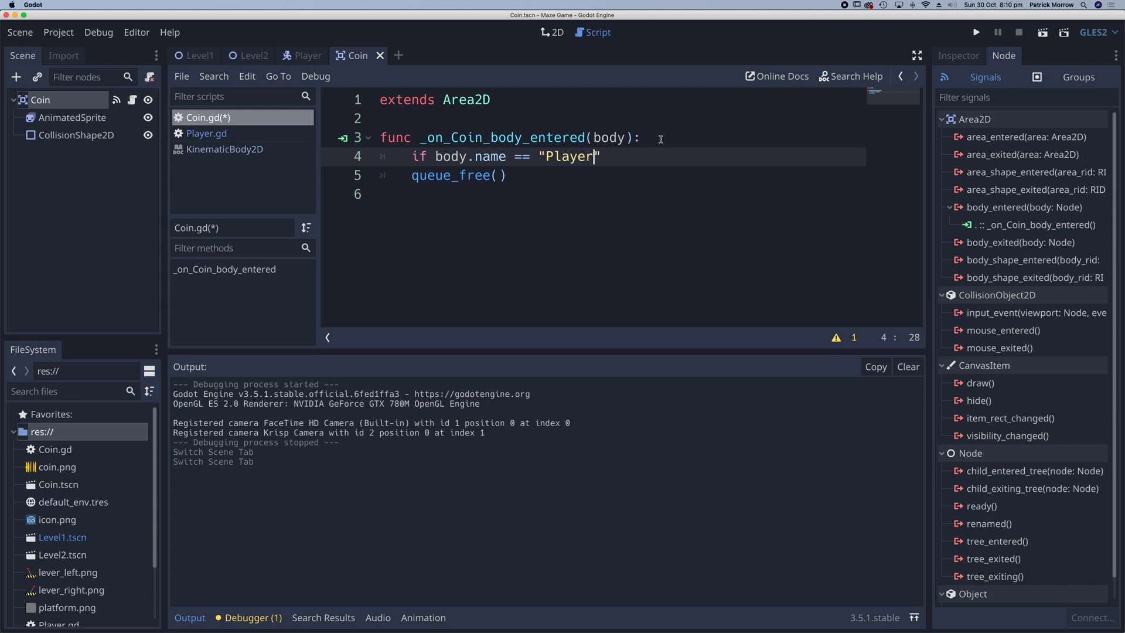
text(:)
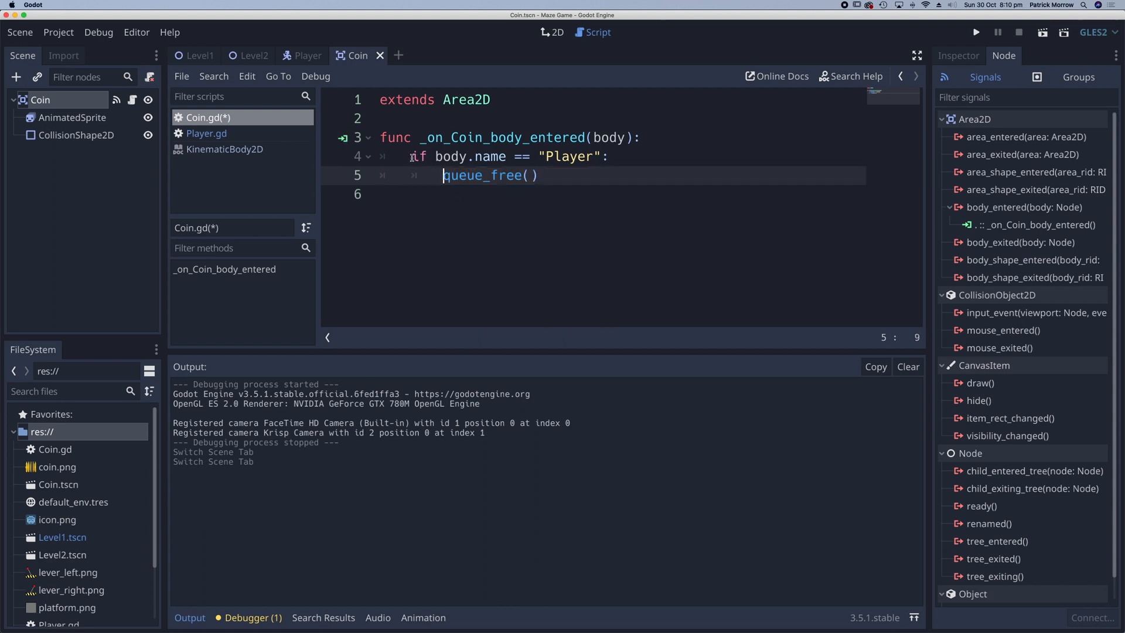
double_click(447, 156)
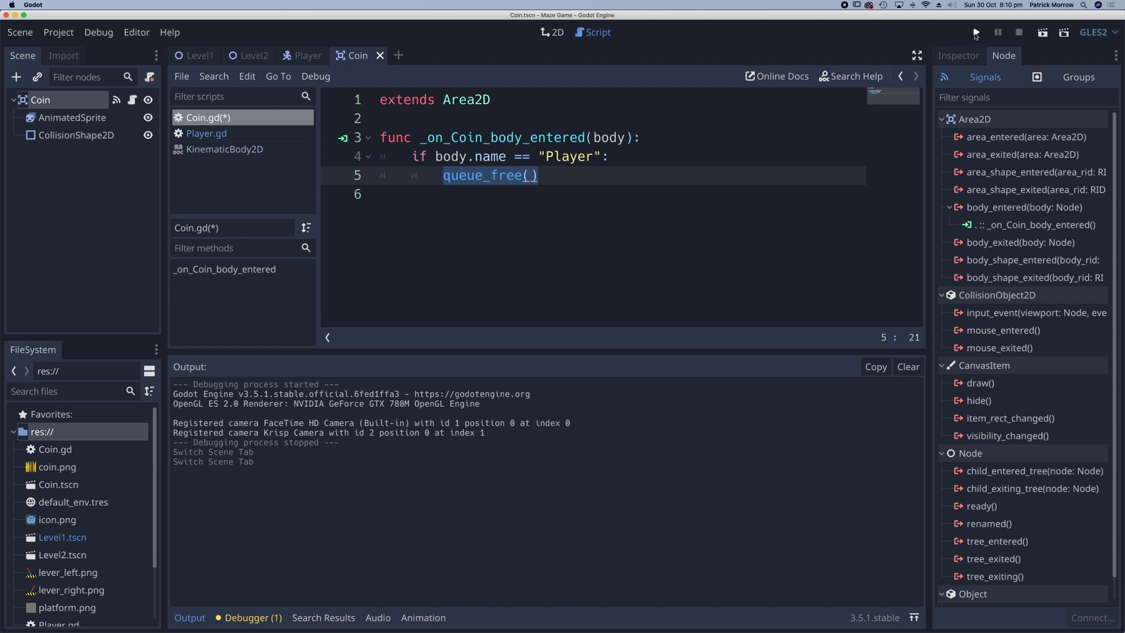
Run the game again to test that only the Player collects coins
click(974, 33)
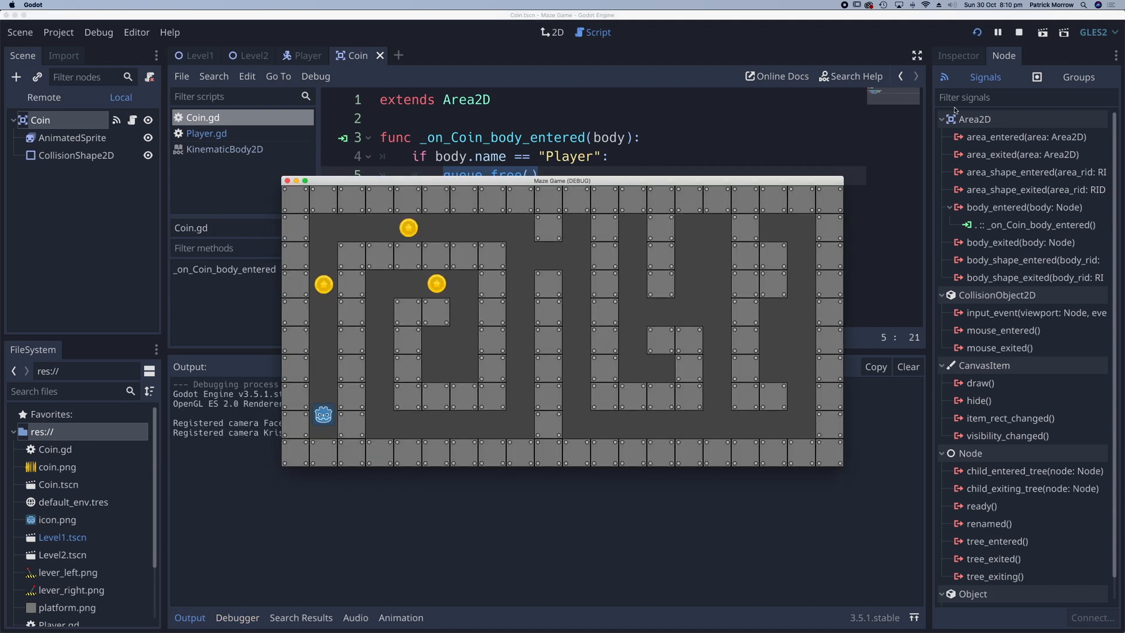